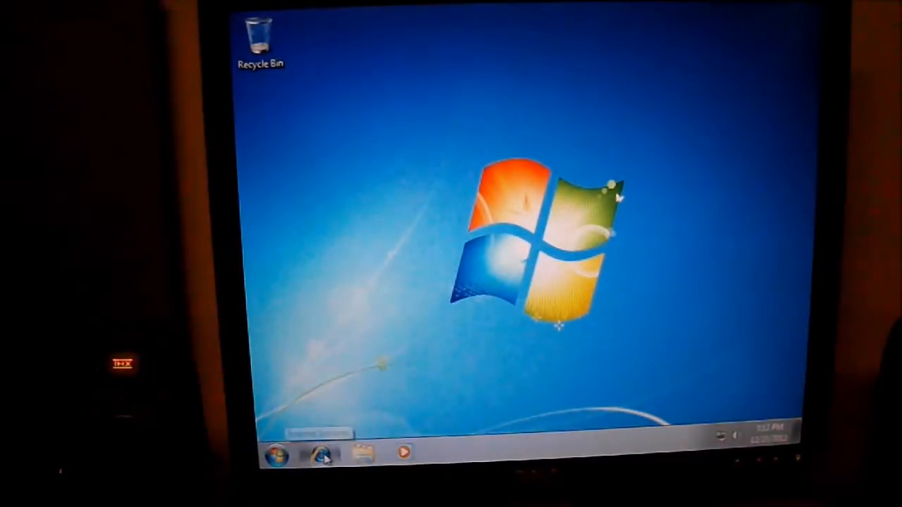
Step: Launch Internet Explorer from the taskbar, landing on the Google home page
left_click(321, 453)
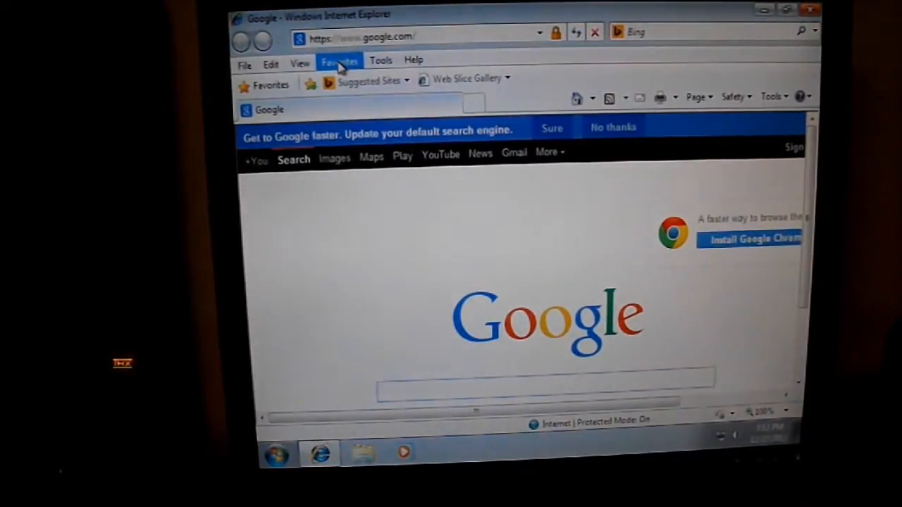
left_click(546, 389)
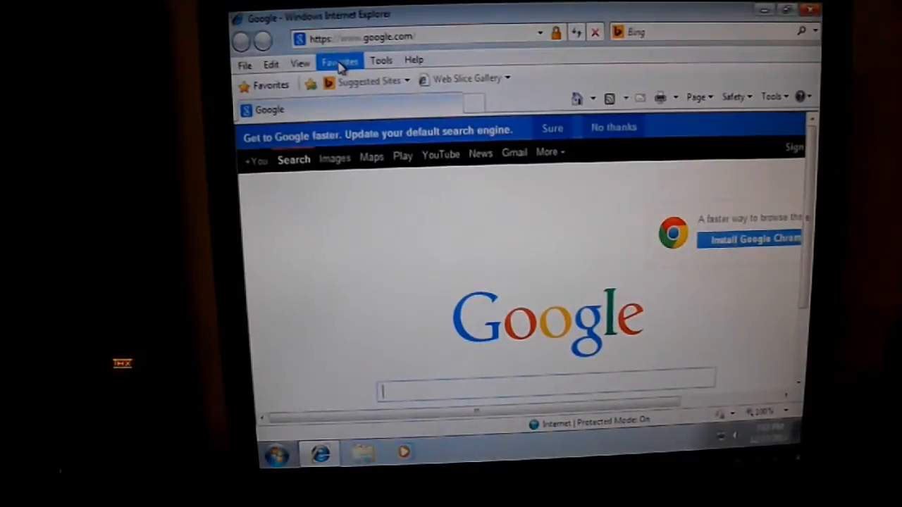
Step: Go to the saved Dell Drivers & Downloads page and scroll to the driver categories
left_click(340, 59)
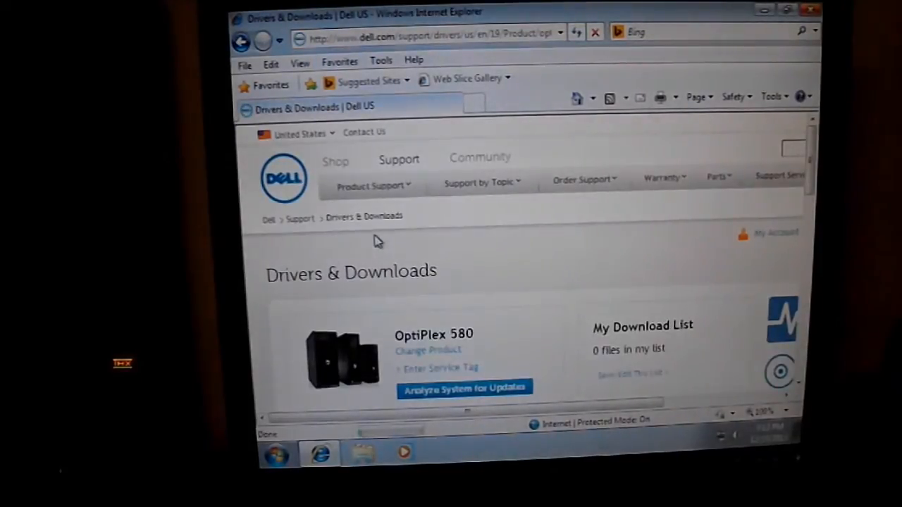
mouse_move(507, 306)
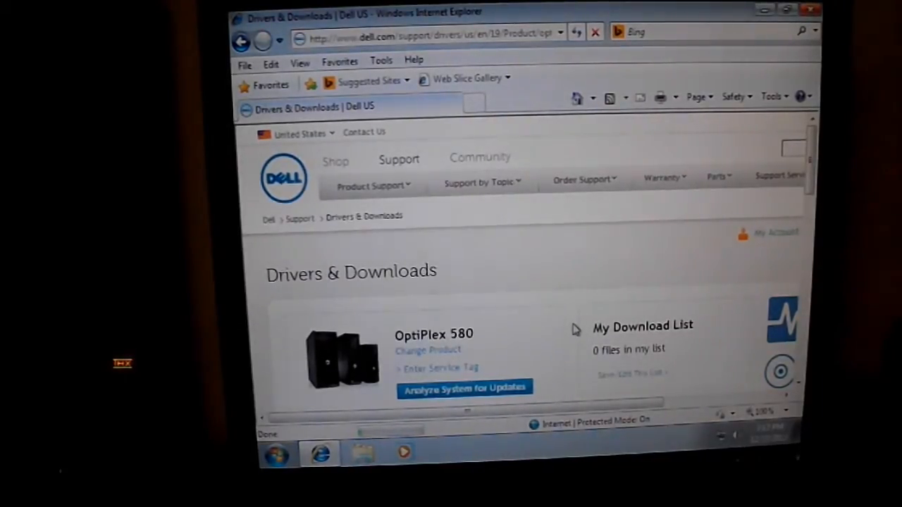
scroll("down", 3)
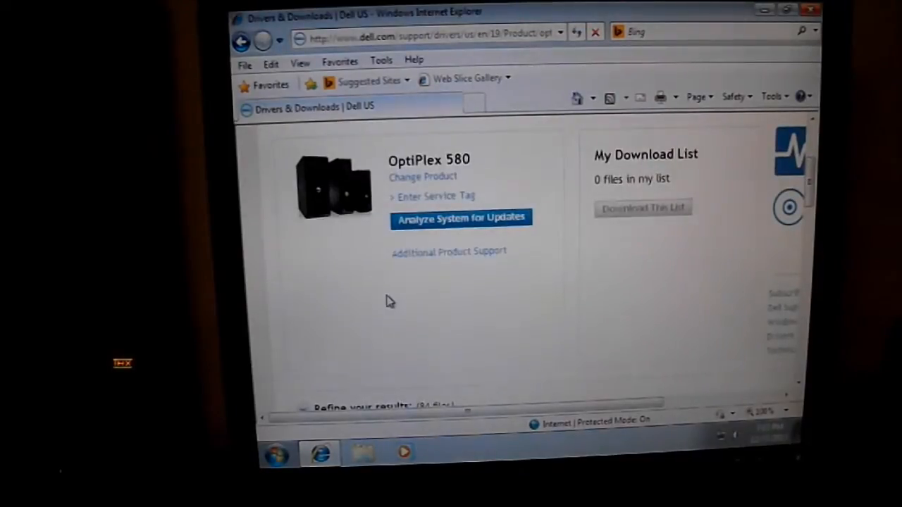
scroll("down", 3)
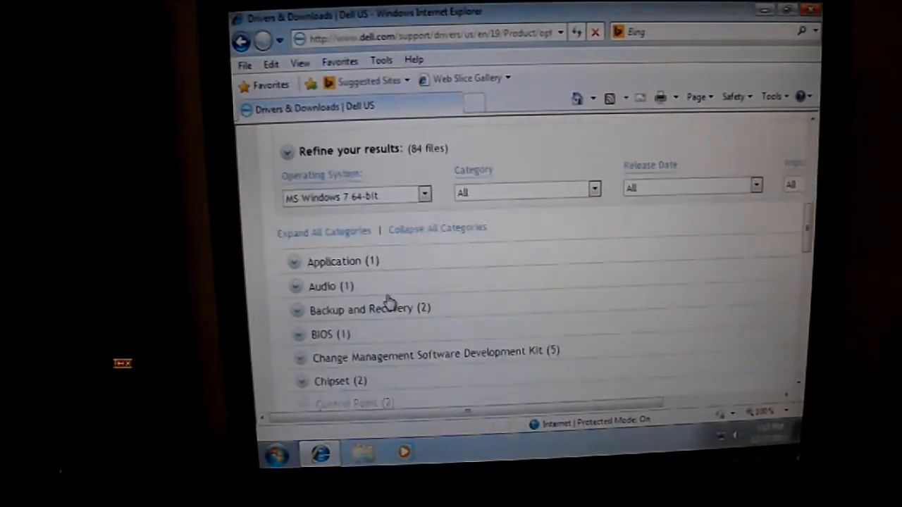
scroll("down", 3)
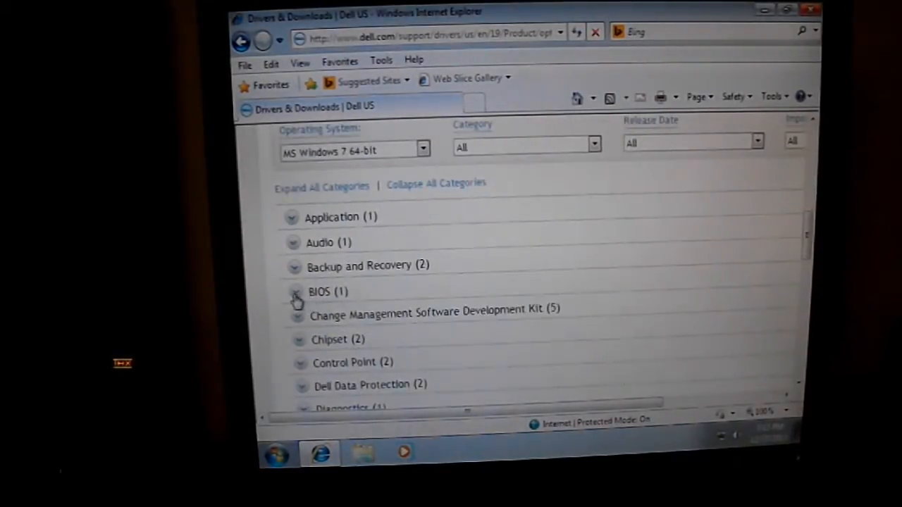
Step: Expand the BIOS category to show the OptiPlex 580 System BIOS A08 row
left_click(293, 292)
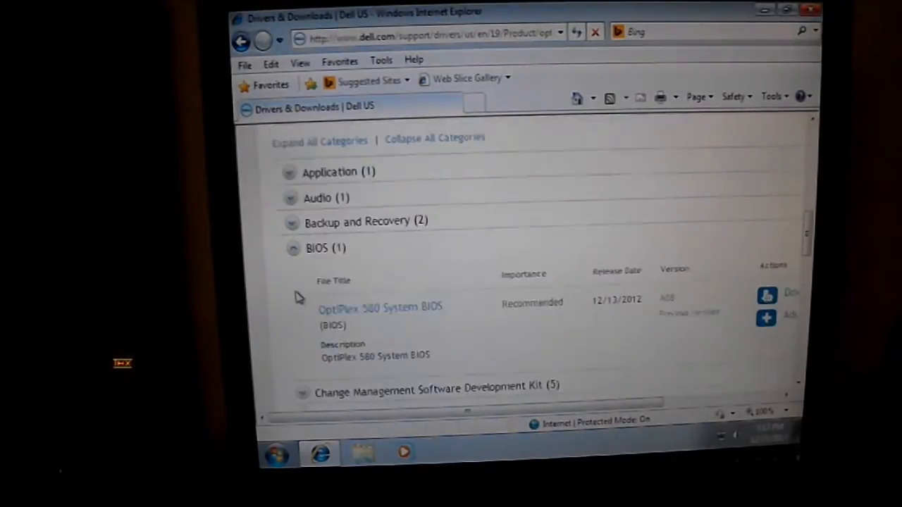
scroll("down", 3)
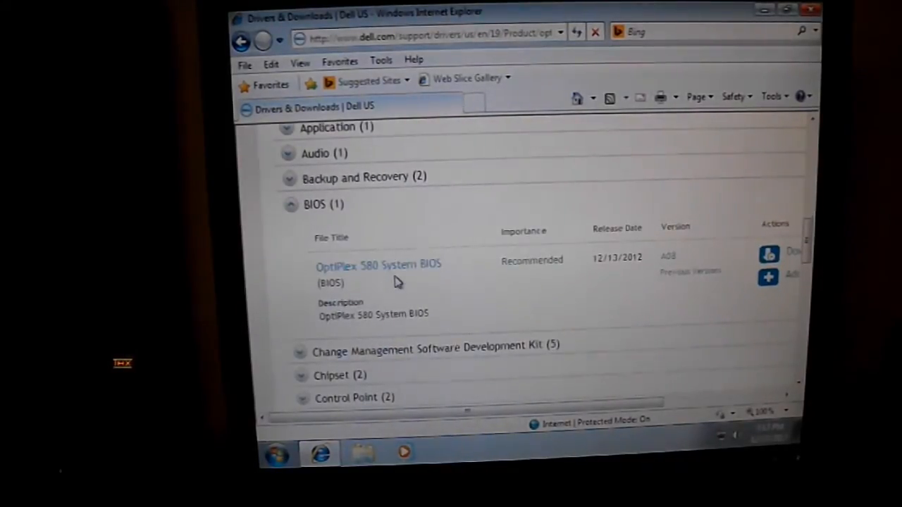
mouse_move(379, 264)
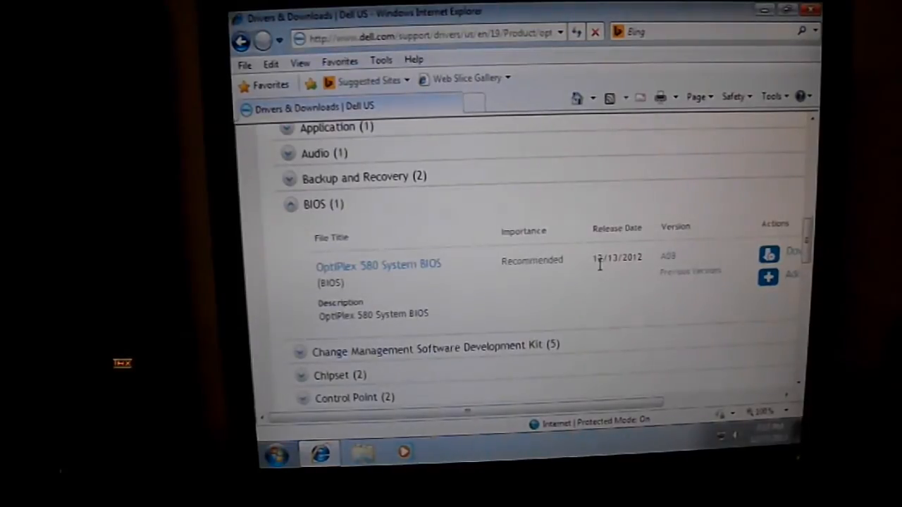
mouse_move(636, 277)
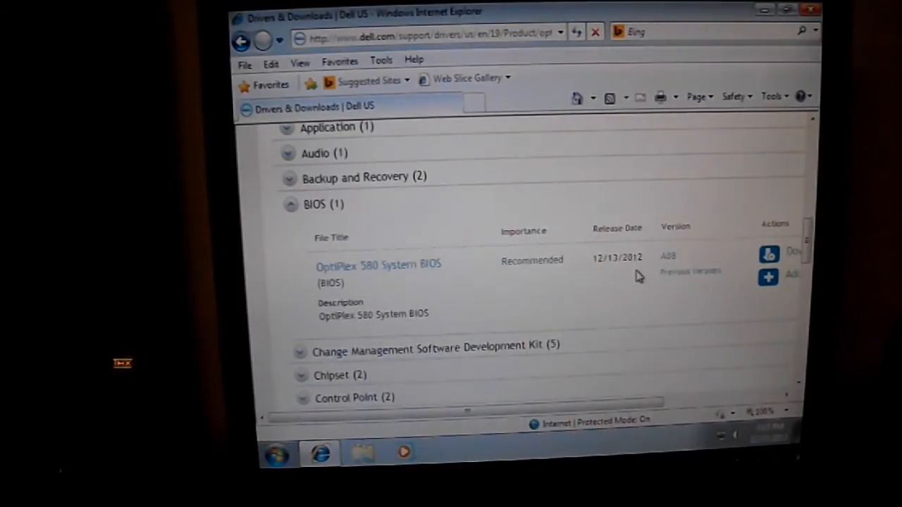
mouse_move(589, 293)
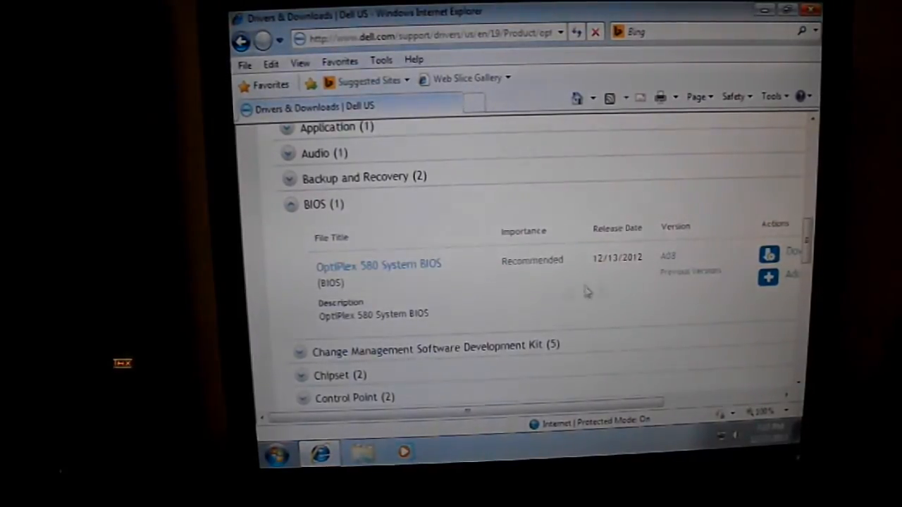
mouse_move(668, 257)
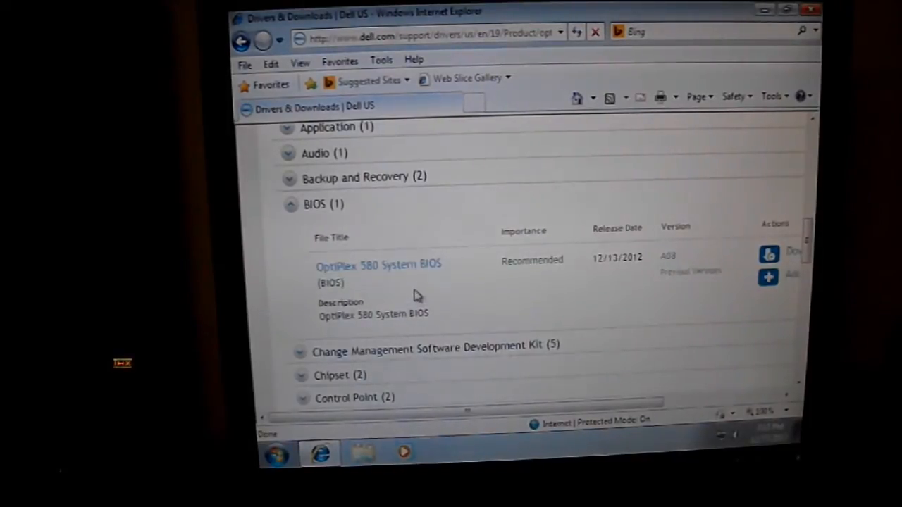
mouse_move(620, 374)
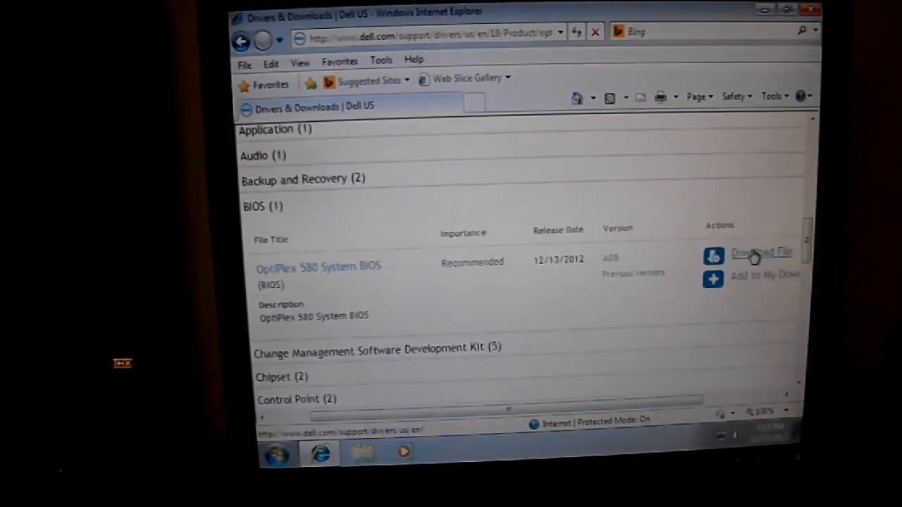
Step: Save O580A08.exe to Downloads and open the containing folder after it finishes
left_click(761, 253)
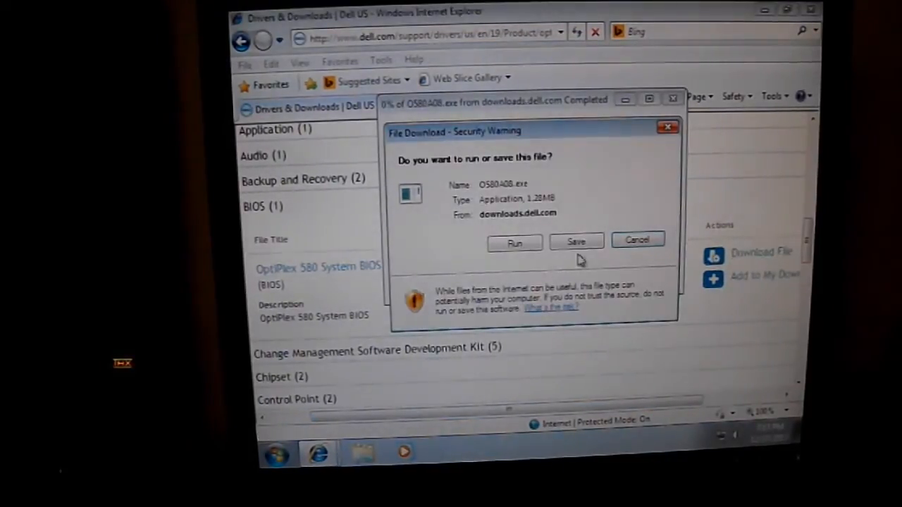
left_click(575, 242)
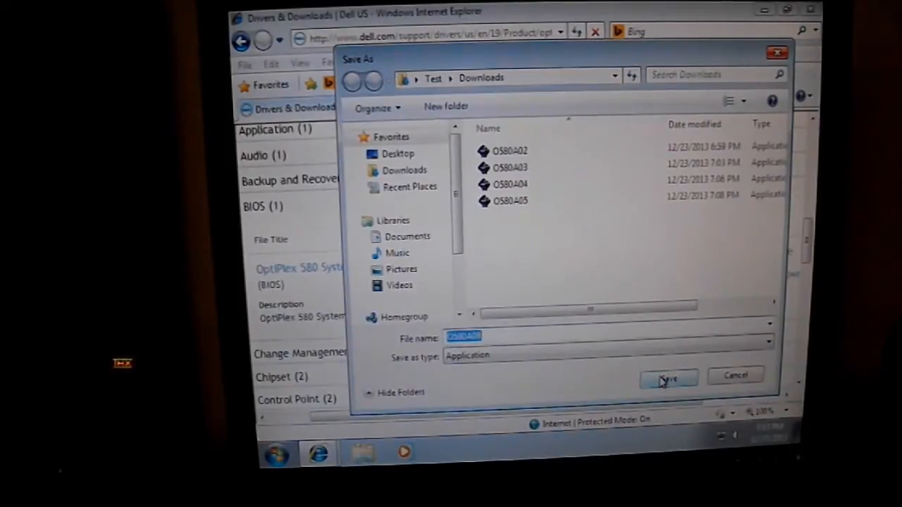
left_click(667, 377)
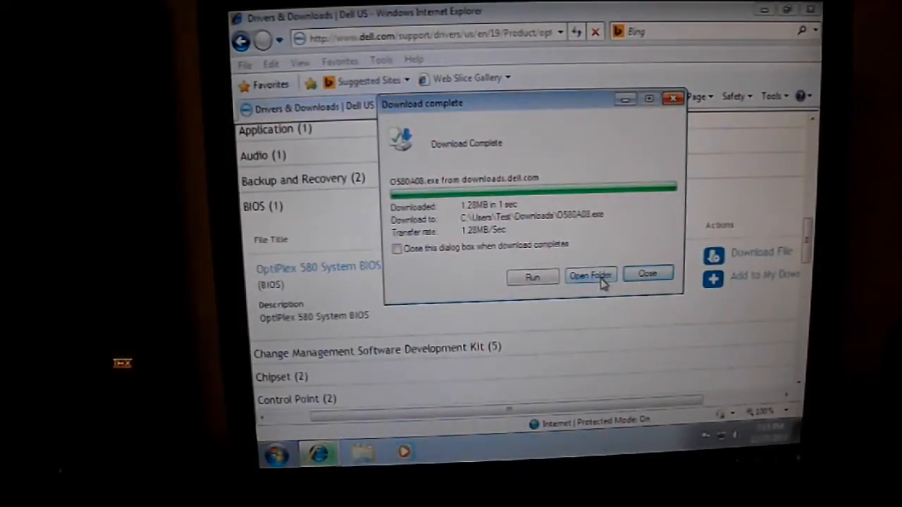
left_click(591, 276)
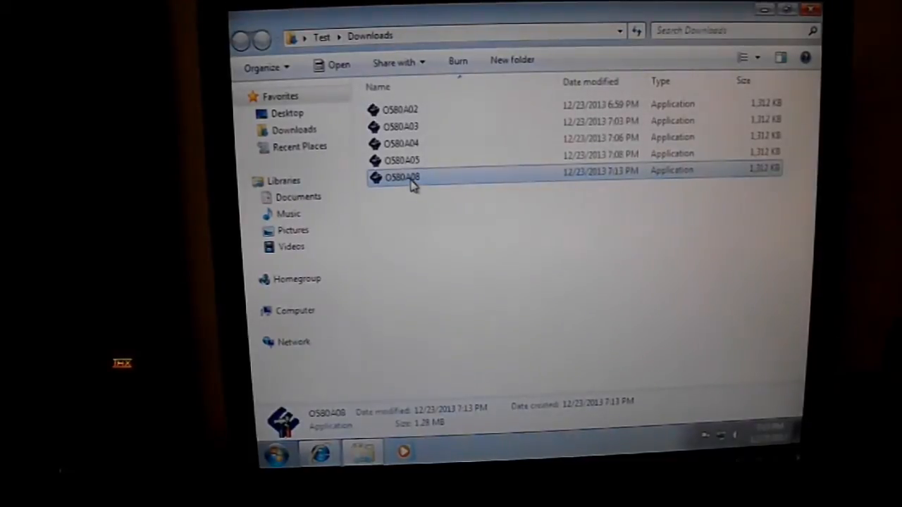
Step: Run O580A08 as administrator and approve the User Account Control prompt
right_click(401, 177)
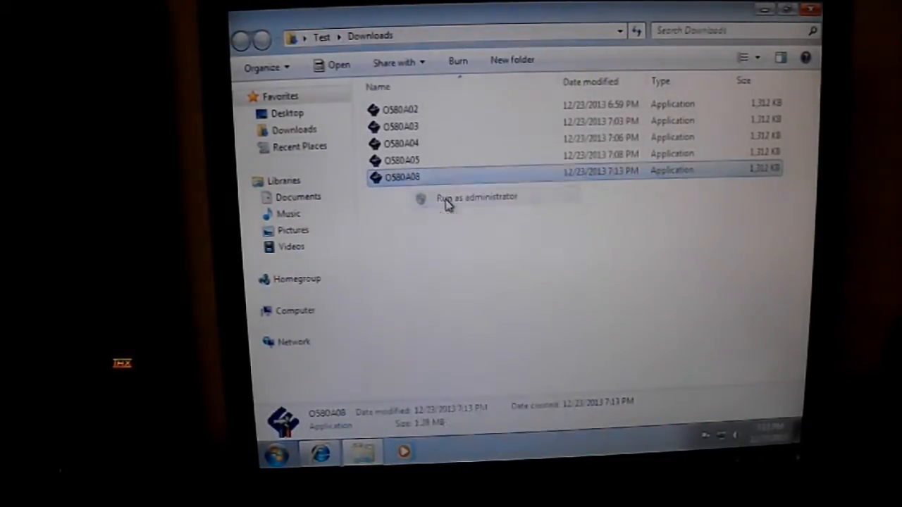
left_click(476, 197)
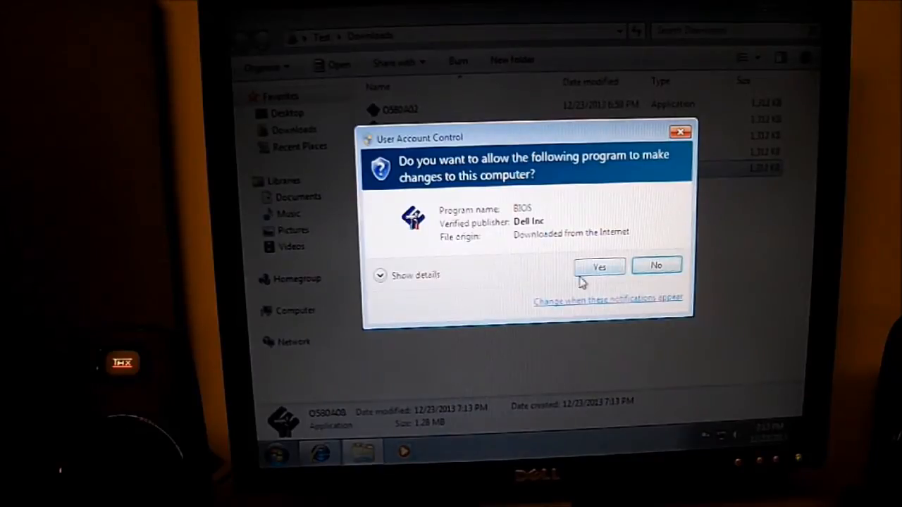
left_click(599, 267)
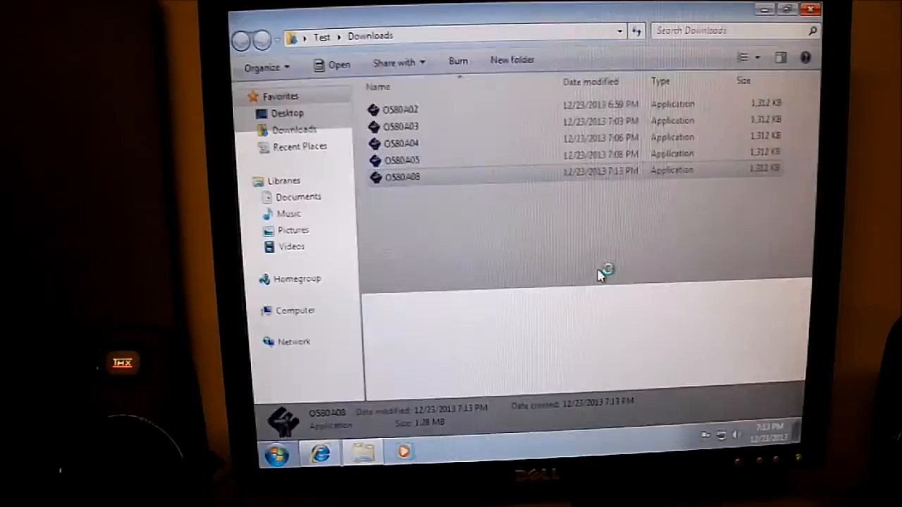
Step: Continue in Dell BIOS Flash to reach the A05-to-A08 replacement confirmation
double_click(401, 177)
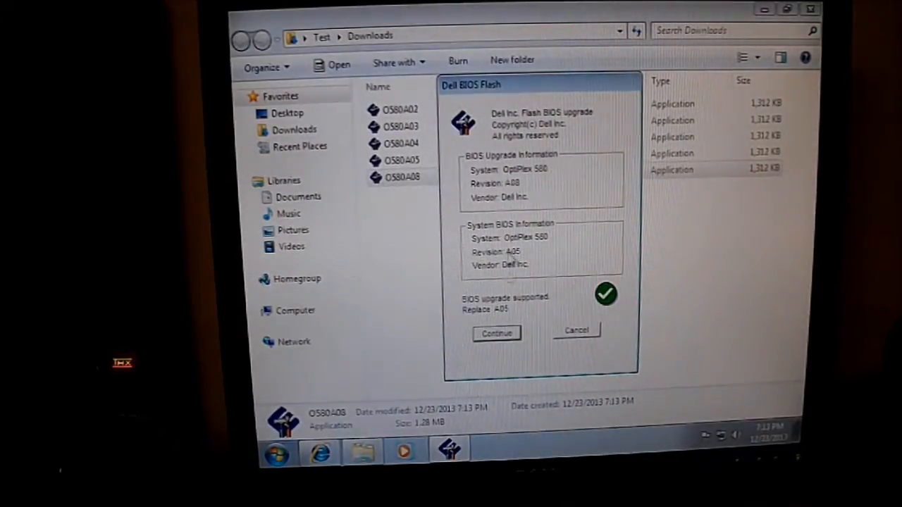
left_click(496, 334)
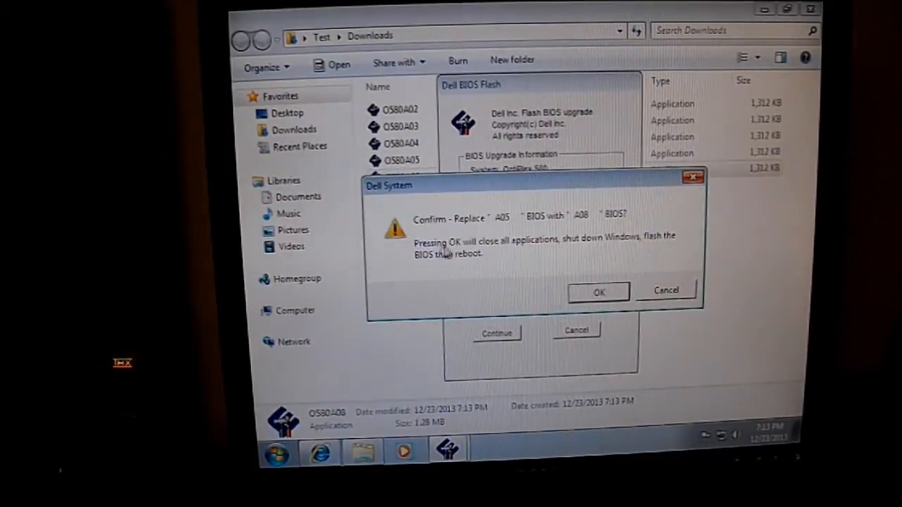
mouse_move(647, 255)
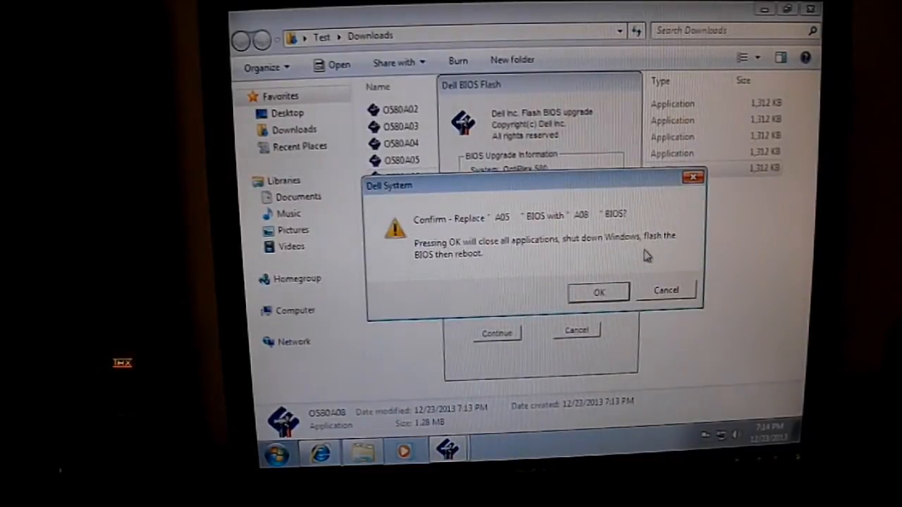